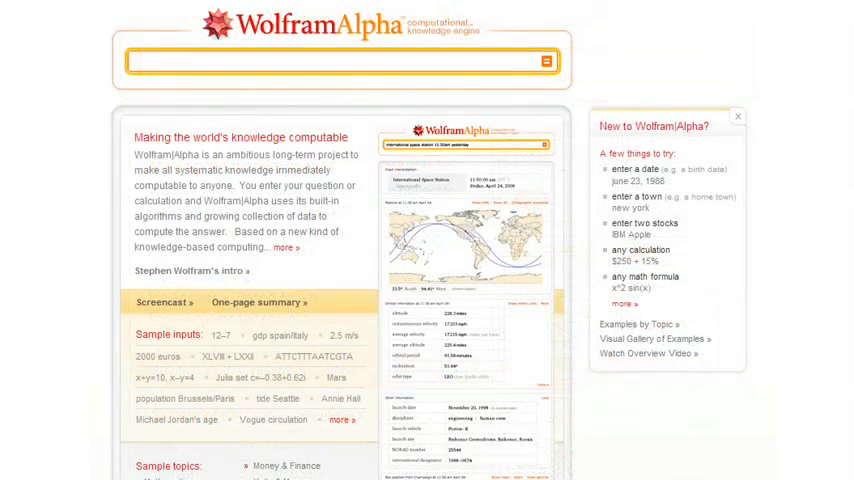
# Step: Get answers for 2+2 (4), the indefinite integral of x^2 sin^3 x, and France's GDP
pyautogui.write('2+2')
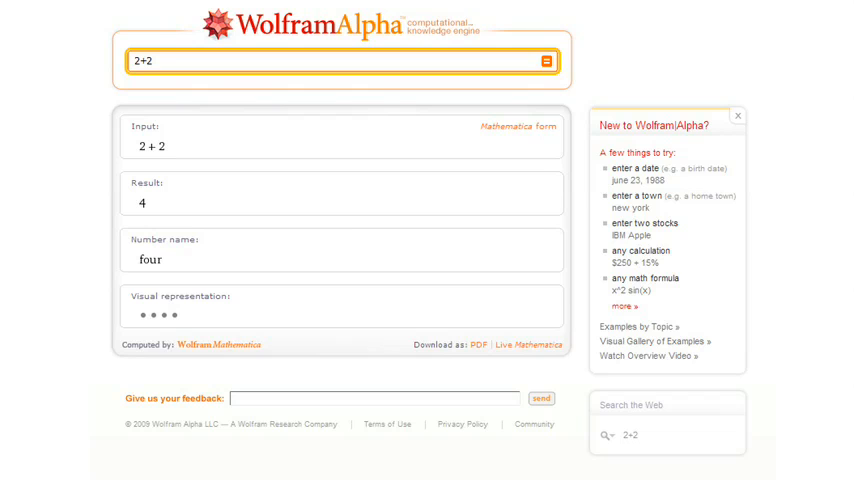
pyautogui.write('integrate x^2 sin^3 x dx')
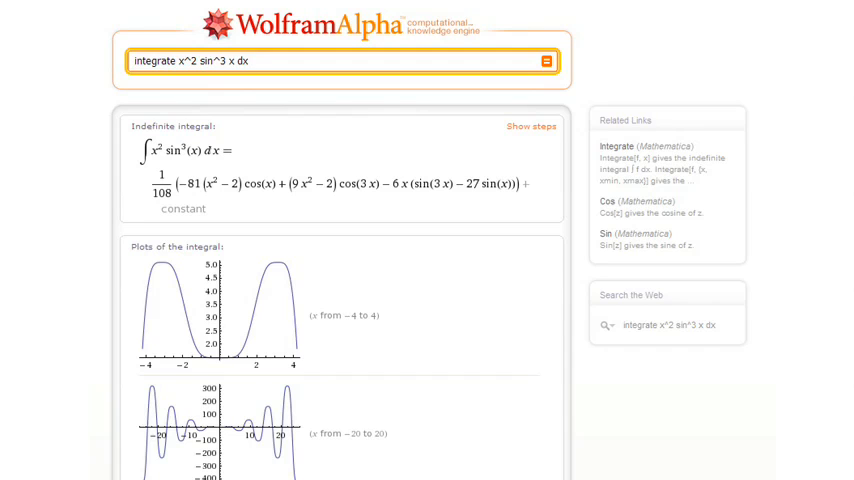
pyautogui.write('gdp france')
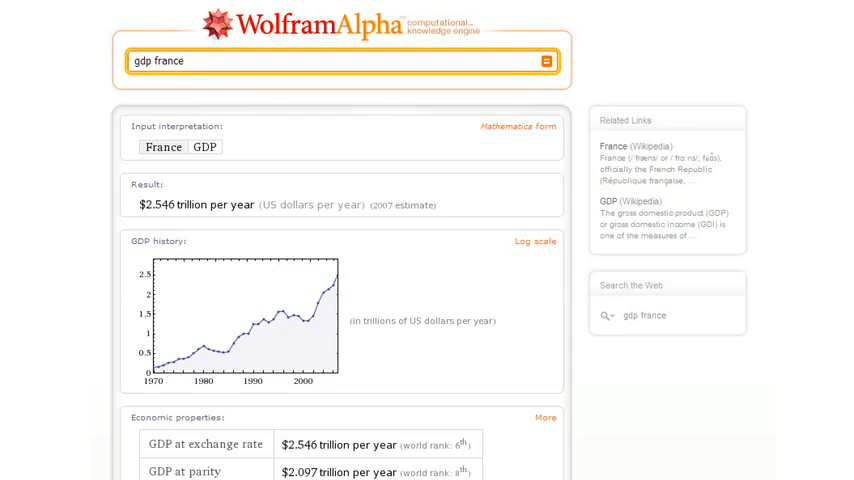
# Step: Ask 'what is the gdp of france?' then get internet users in Europe, totalling 289.9 million
pyautogui.write('what is the g')
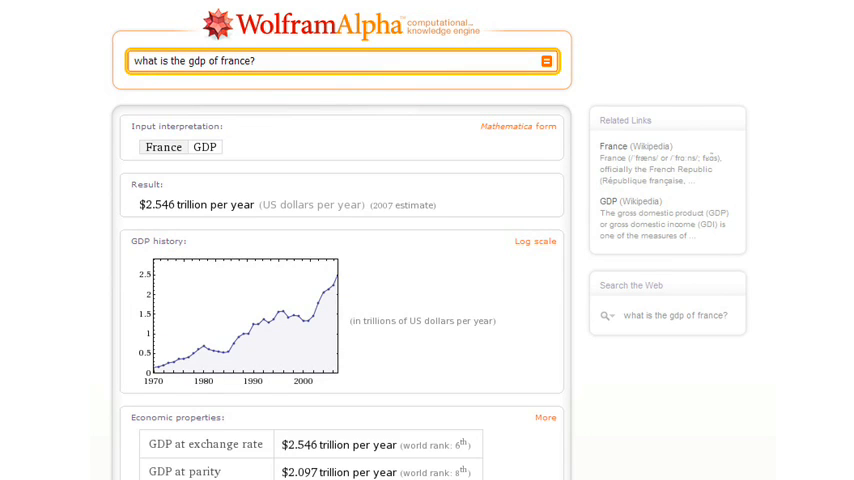
pyautogui.write('what')
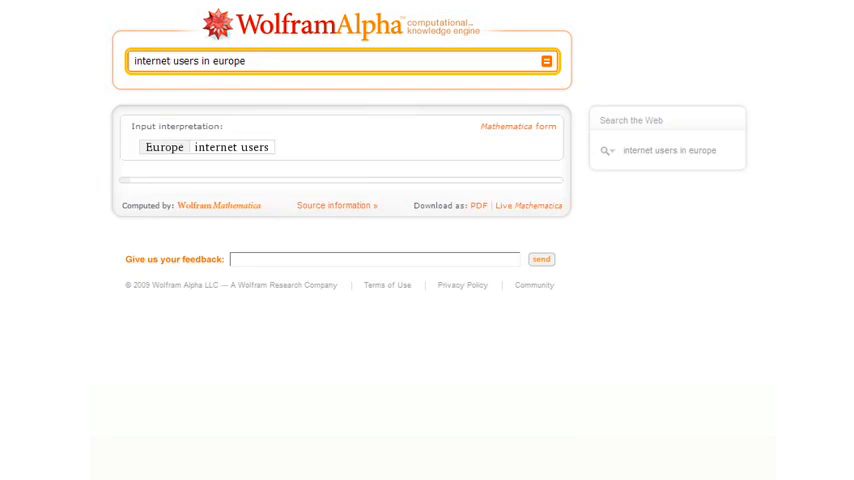
pyautogui.click(546, 60)
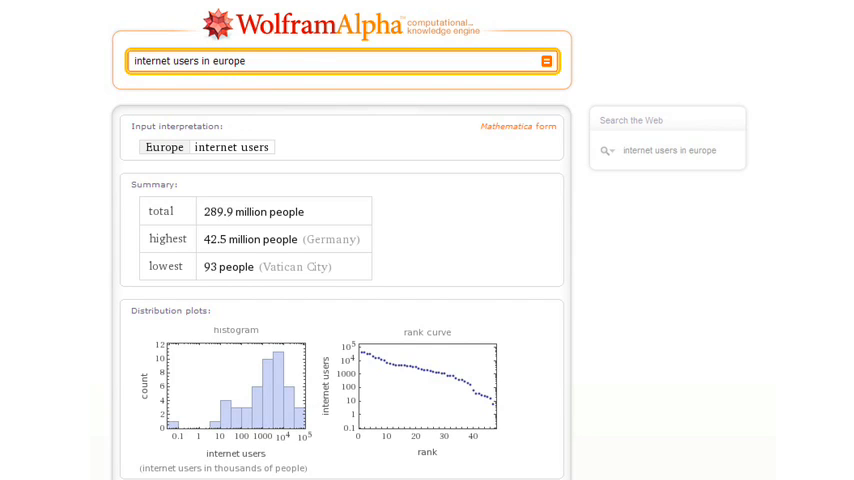
# Step: Look up Springfield, Massachusetts facts, then its current weather, reviewing the full results
pyautogui.write('springfield')
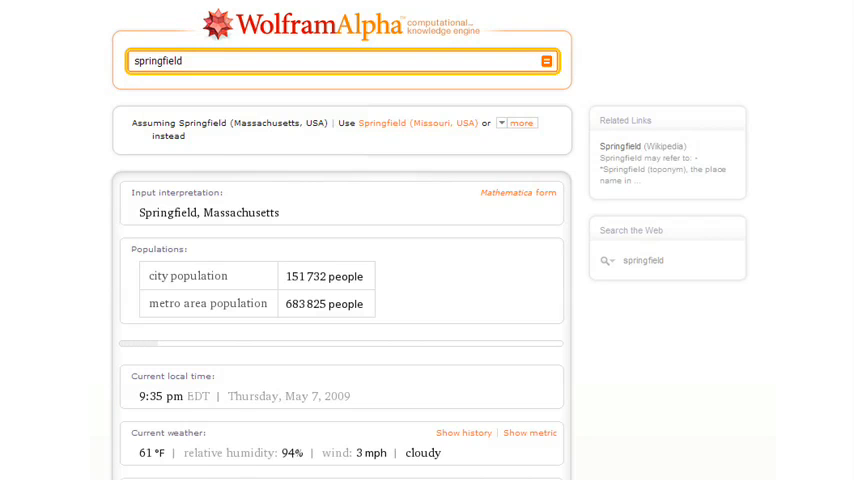
pyautogui.scroll(-3)
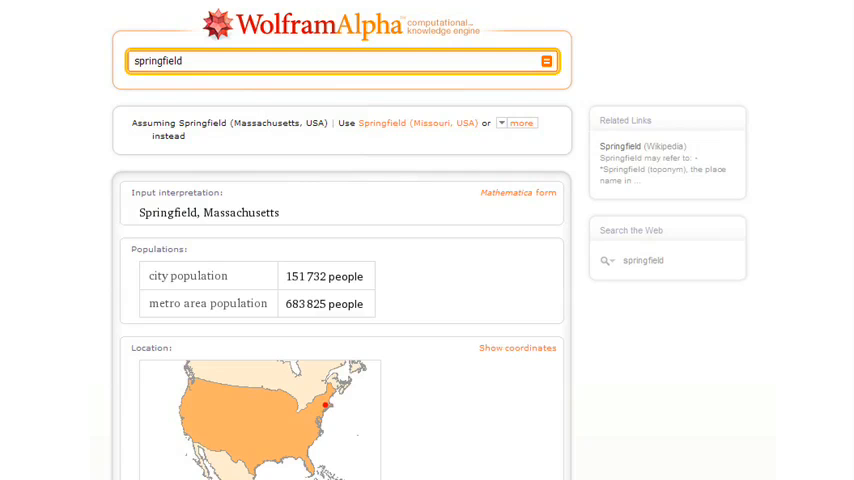
pyautogui.click(504, 122)
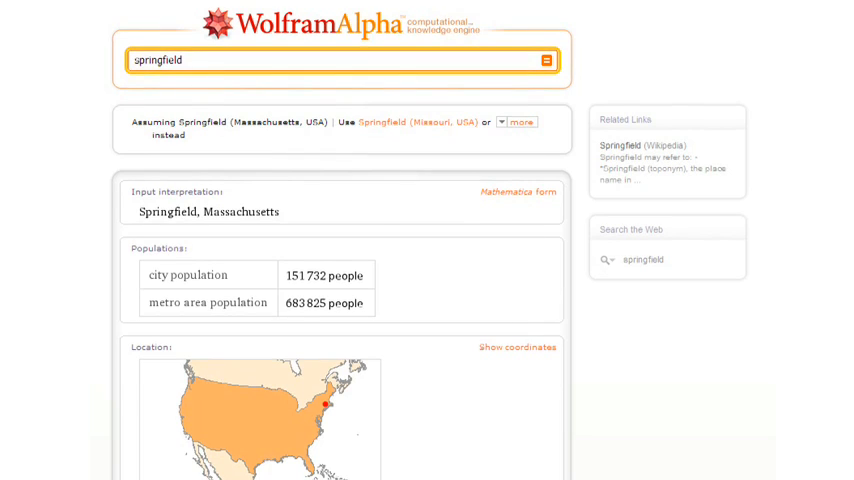
pyautogui.scroll(-3)
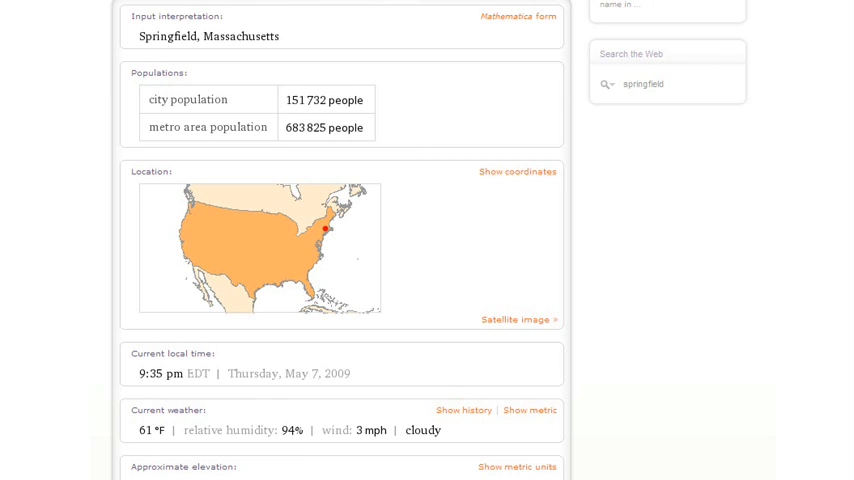
pyautogui.scroll(-3)
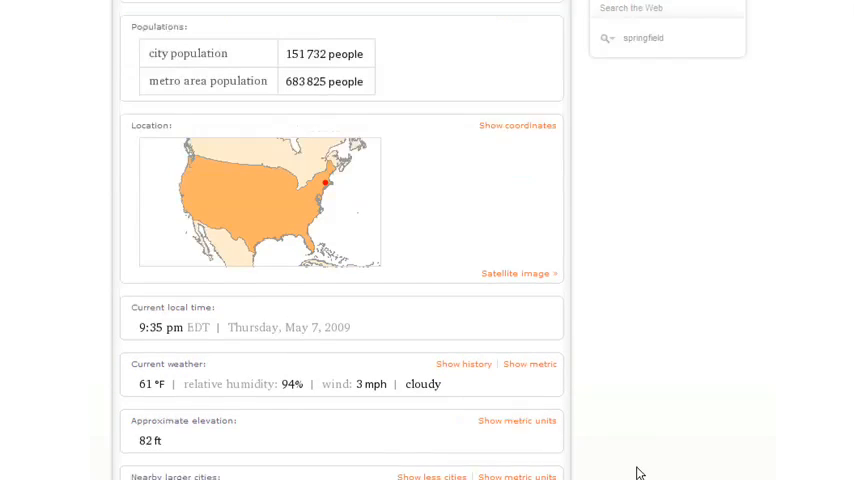
pyautogui.scroll(-3)
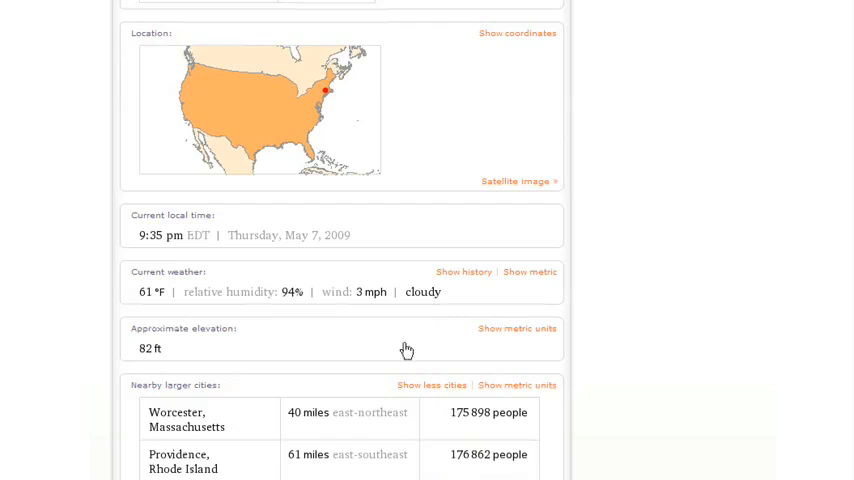
pyautogui.moveTo(584, 296)
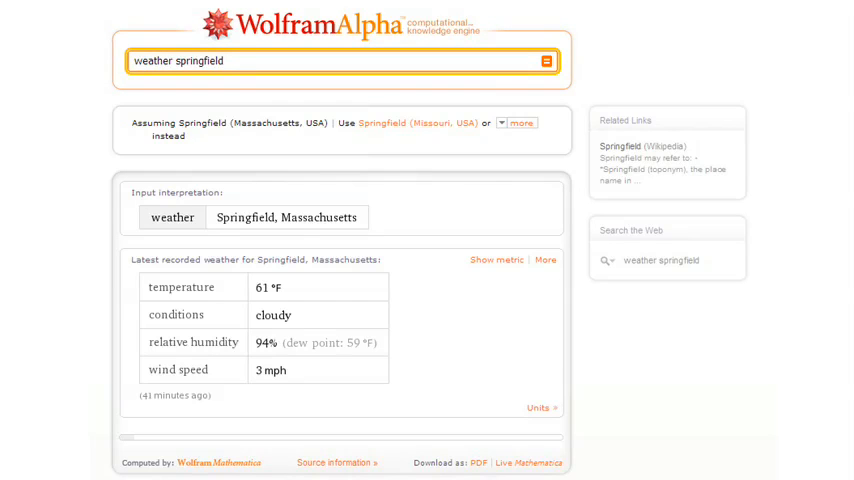
# Step: Show the last 10 years of Springfield weather history, its weather on November 18, 1975, then convert 5 miles/sec
pyautogui.scroll(-3)
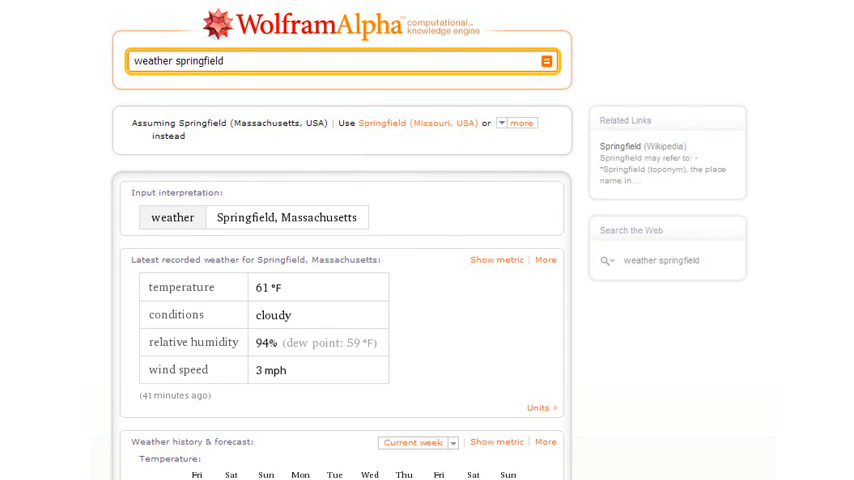
pyautogui.scroll(-3)
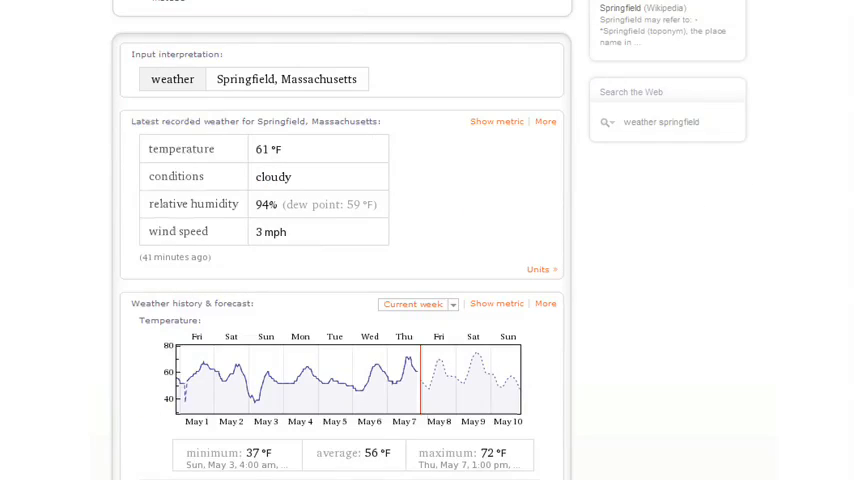
pyautogui.moveTo(570, 368)
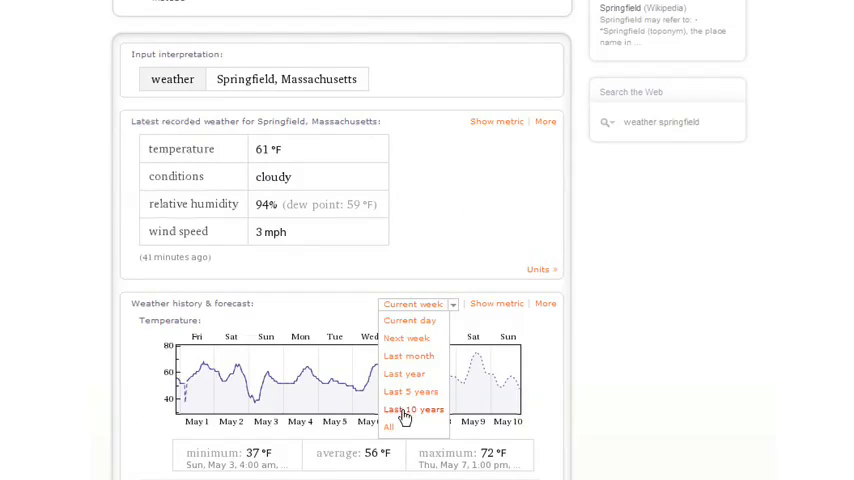
pyautogui.click(408, 408)
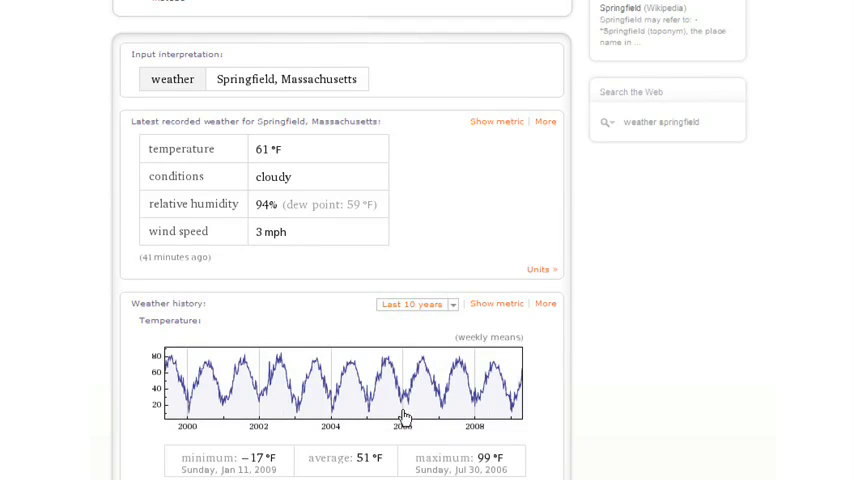
pyautogui.moveTo(380, 430)
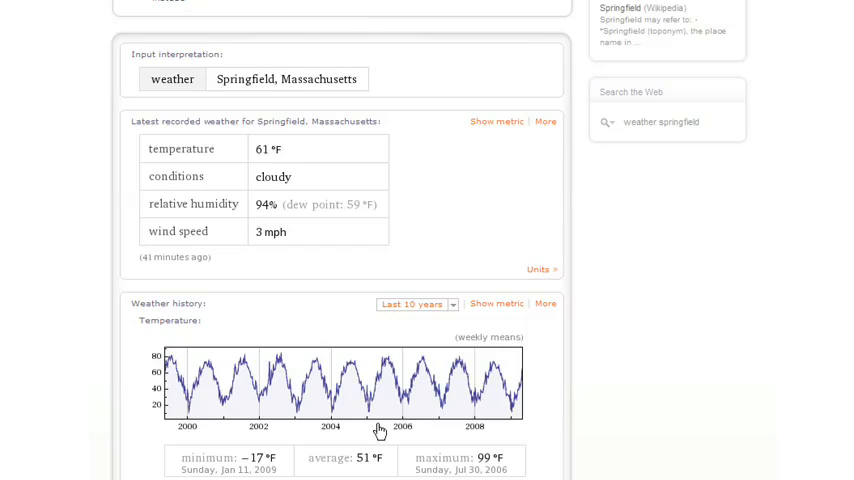
pyautogui.moveTo(388, 384)
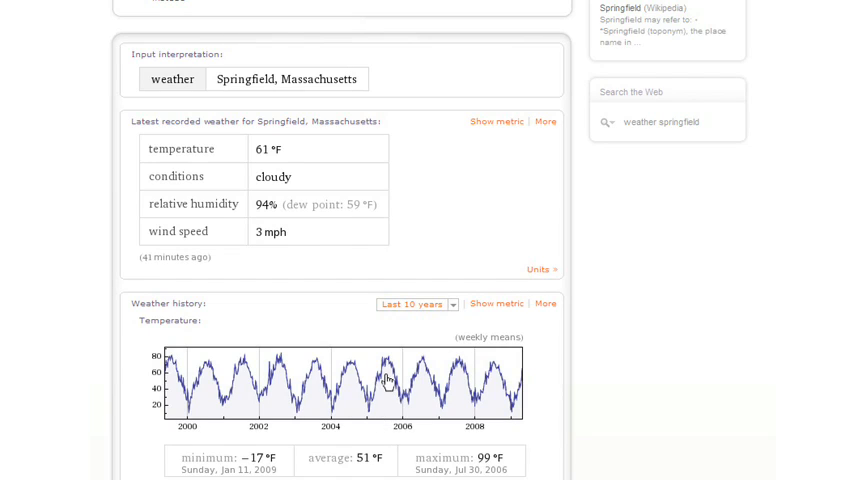
pyautogui.moveTo(370, 400)
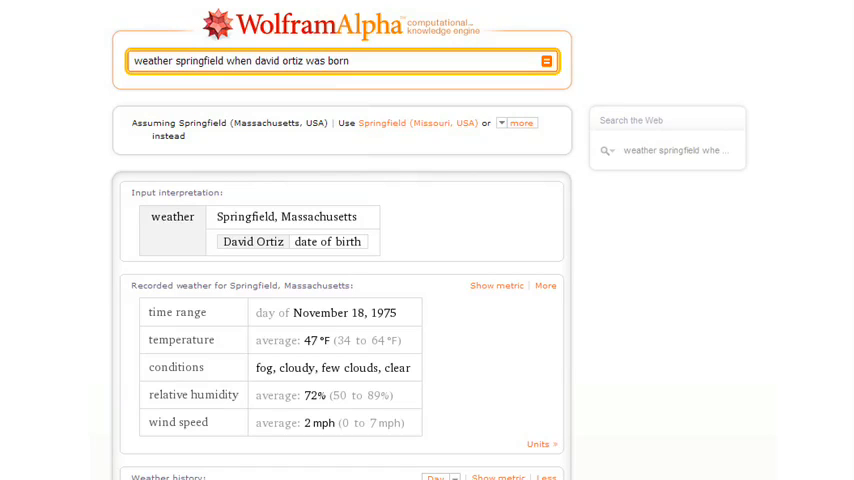
pyautogui.write('5 miles/sec')
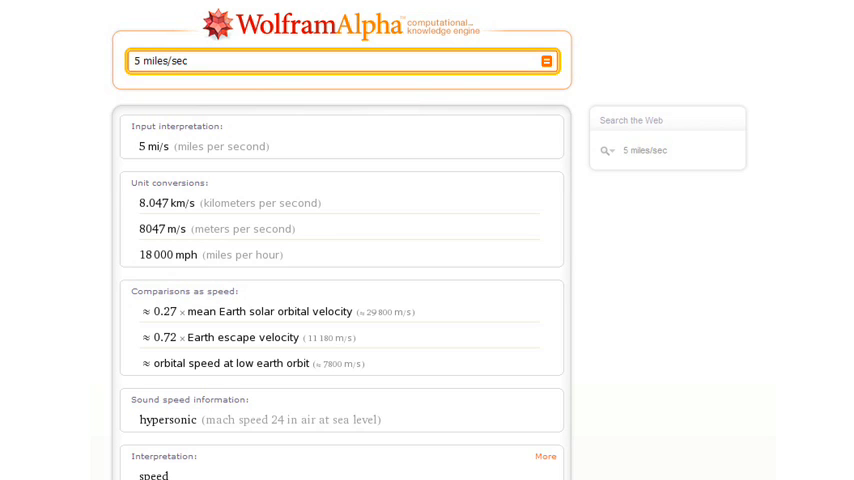
# Step: Get results for a $17/hr wage and a 6000 °C temperature conversion
pyautogui.write('$17/hr')
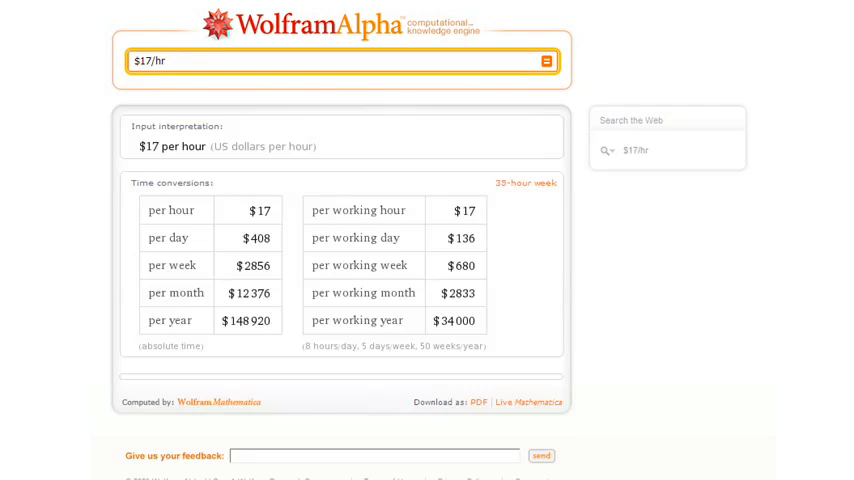
pyautogui.scroll(-3)
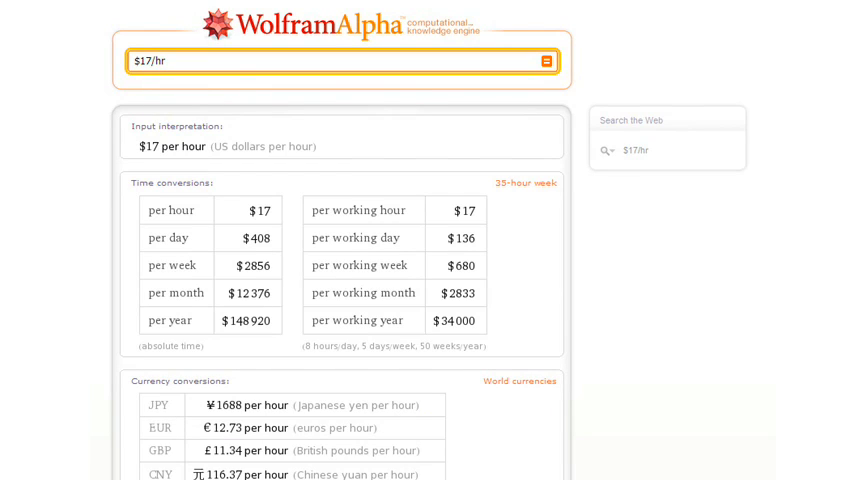
pyautogui.write('6000C')
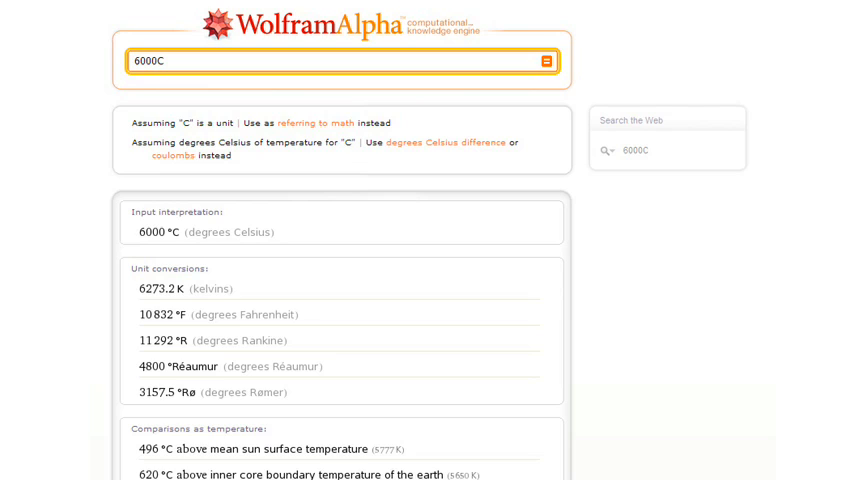
pyautogui.scroll(-3)
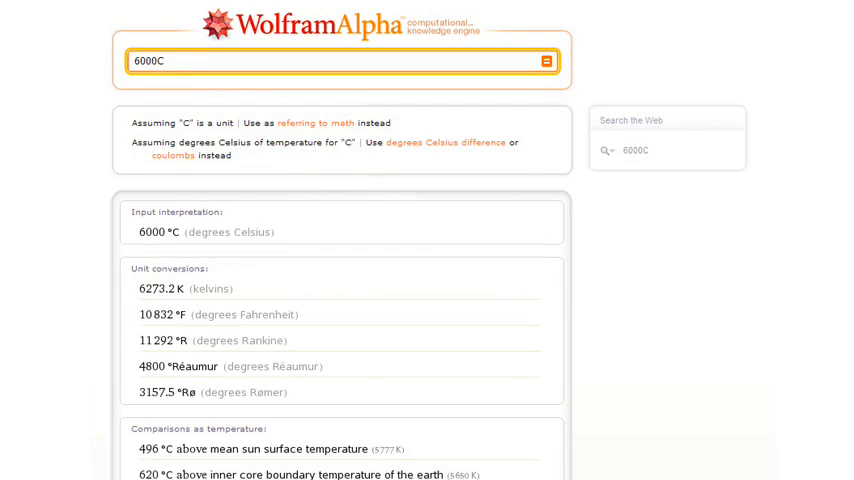
# Step: Show more time estimates for 6000 words, detail 33 g of gold, then enter 2.5 molar H2SO4
pyautogui.write('6000 words')
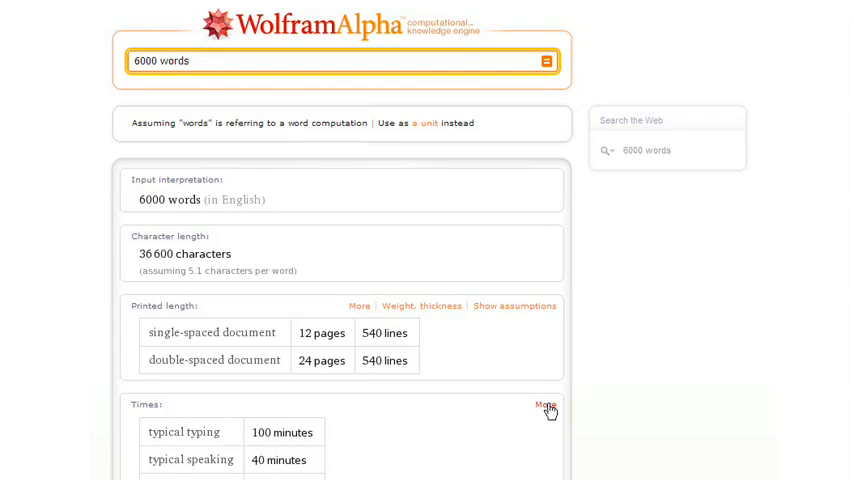
pyautogui.click(546, 404)
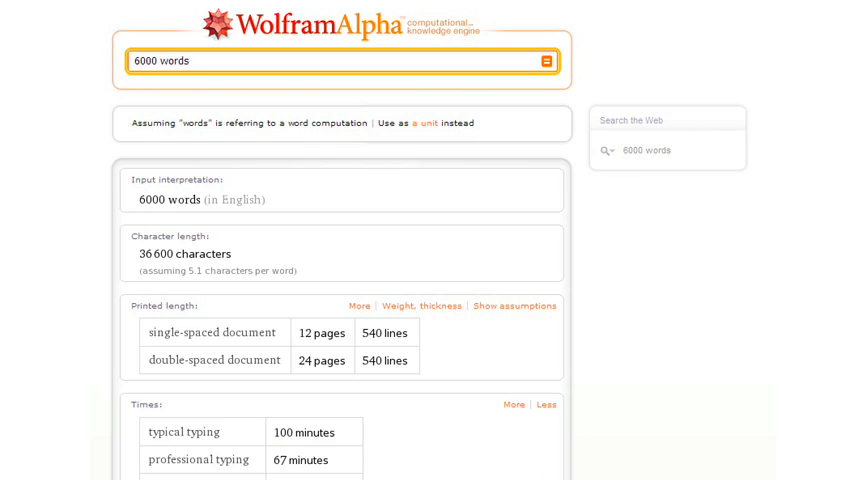
pyautogui.write('33 g of gold')
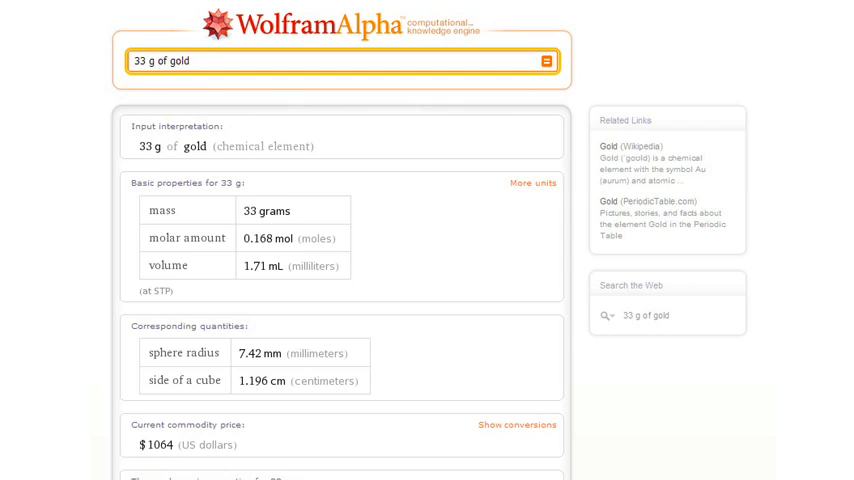
pyautogui.scroll(-3)
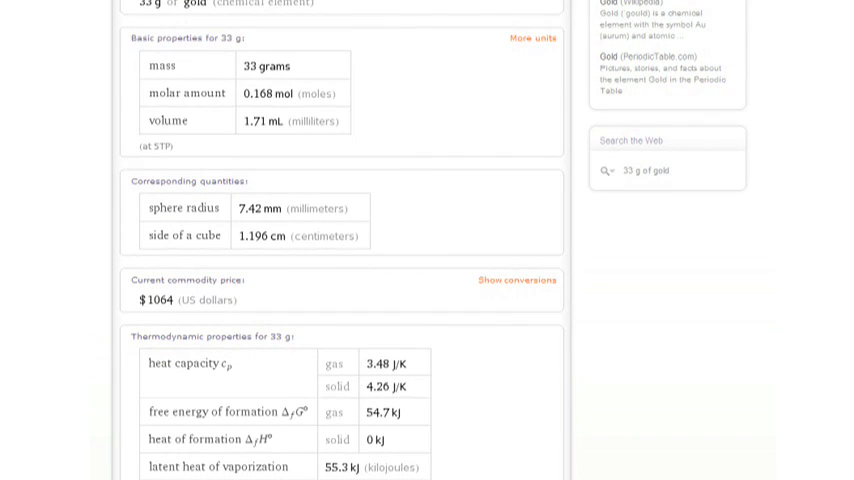
pyautogui.scroll(-3)
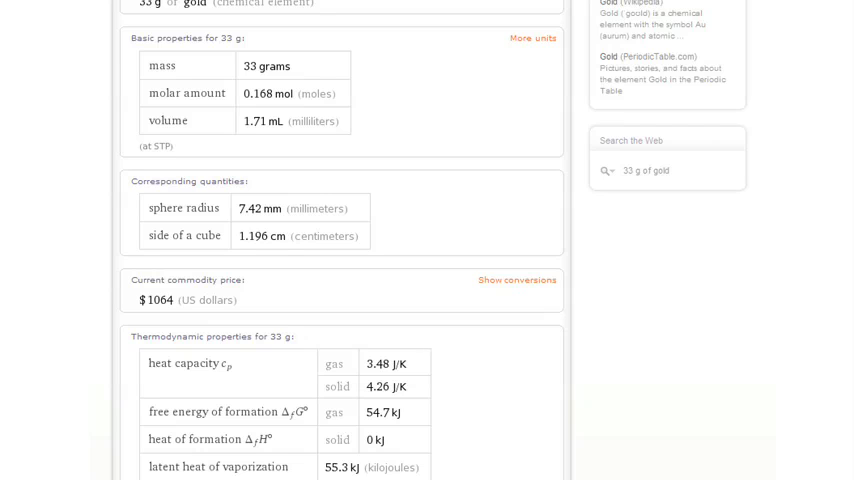
pyautogui.write('2.5 molar H2SO4')
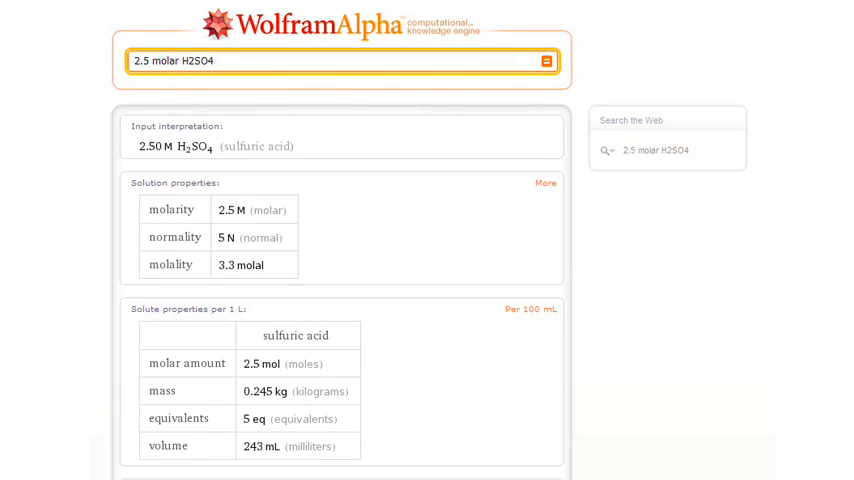
# Step: Show more thermodynamic properties of water at 2.5 atm and 200 °C, then LDL 150 for a 40-year-old male smoker
pyautogui.write('water 2.5 atm 200C')
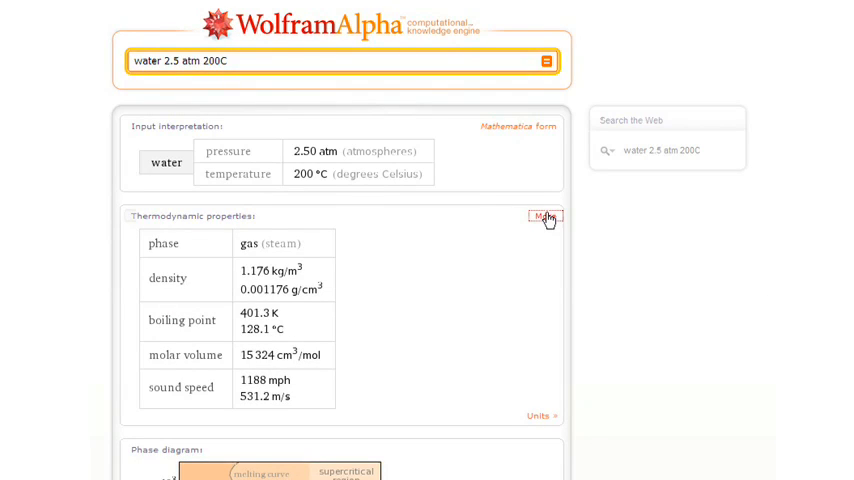
pyautogui.click(544, 216)
pyautogui.write('LDL 150')
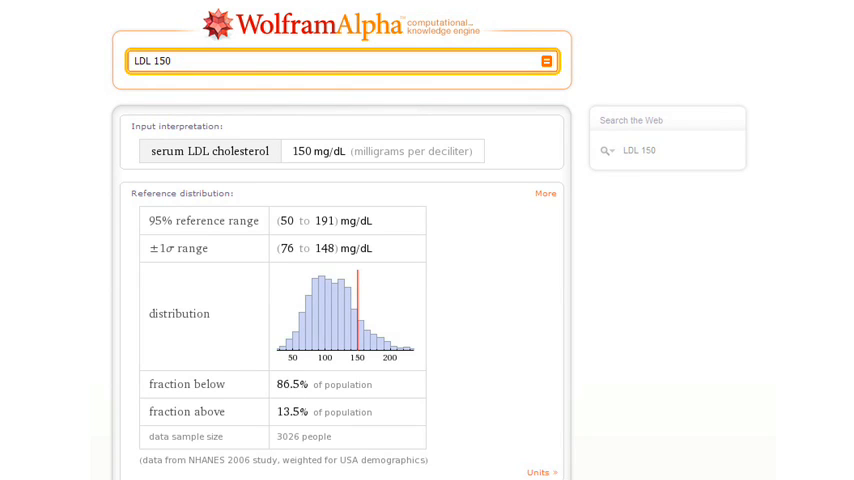
pyautogui.write('smoker male age 40')
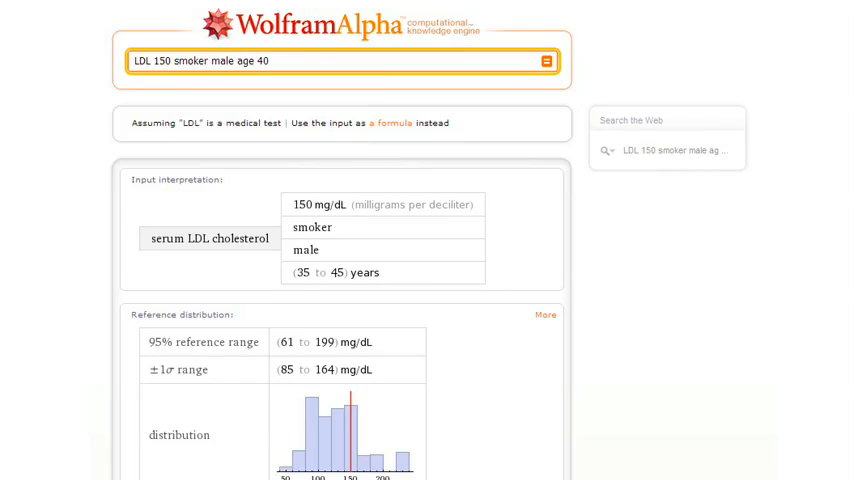
# Step: Compare LDL versus serum potassium distributions for a 40-year-old male smoker
pyautogui.write('LDL vs. serum potassium m')
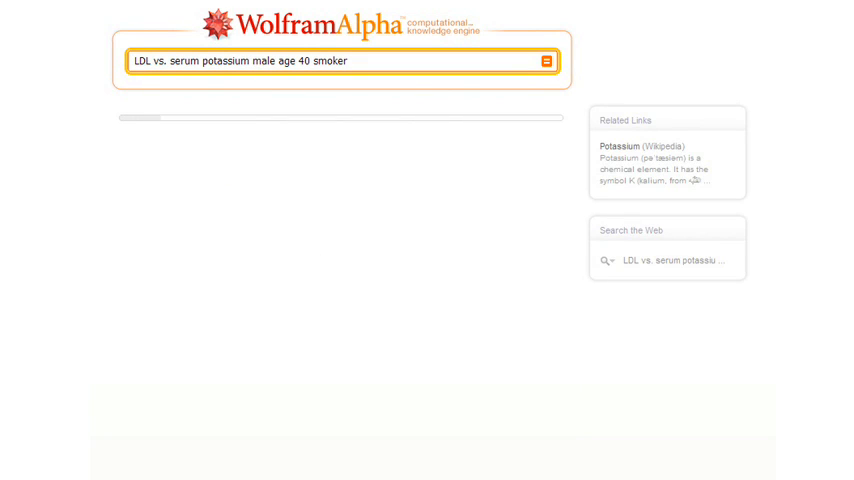
pyautogui.click(546, 60)
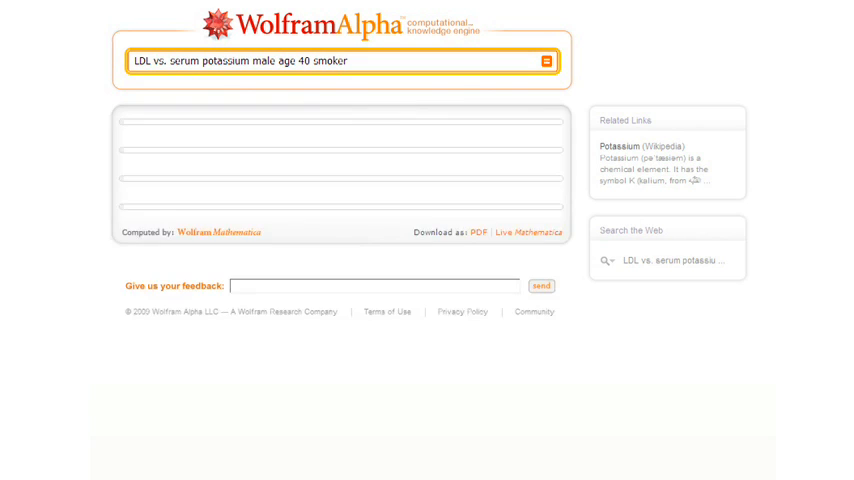
pyautogui.click(546, 60)
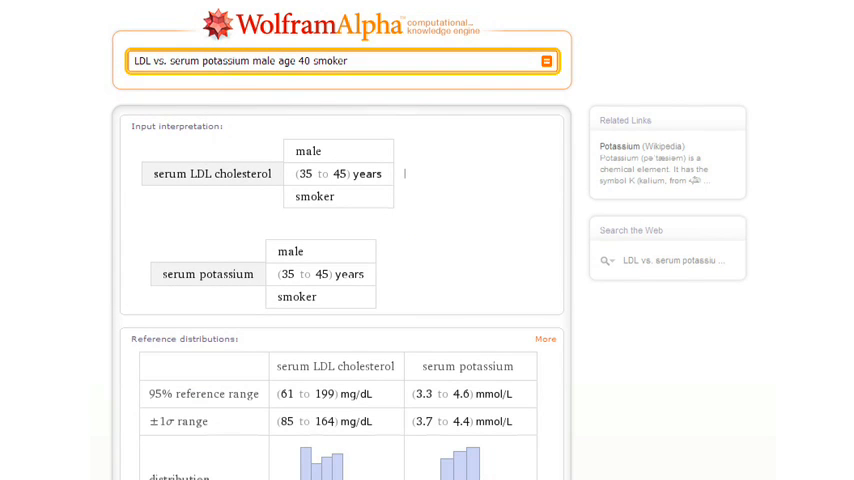
pyautogui.scroll(-3)
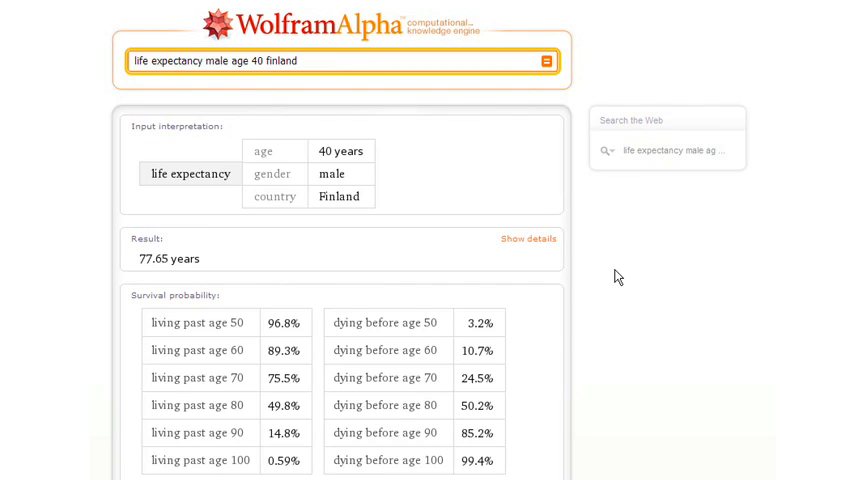
# Step: Review life expectancy for a 40-year-old Finnish male and body characteristics for 5'8" 160 lbs
pyautogui.scroll(-3)
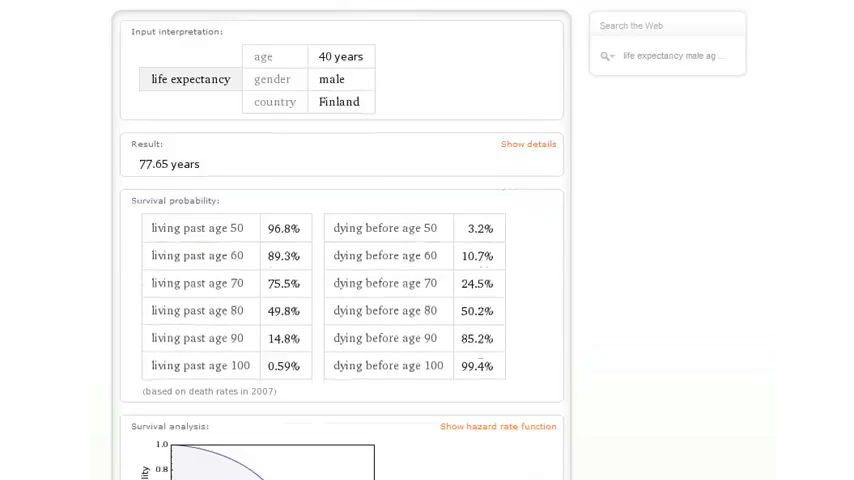
pyautogui.scroll(-3)
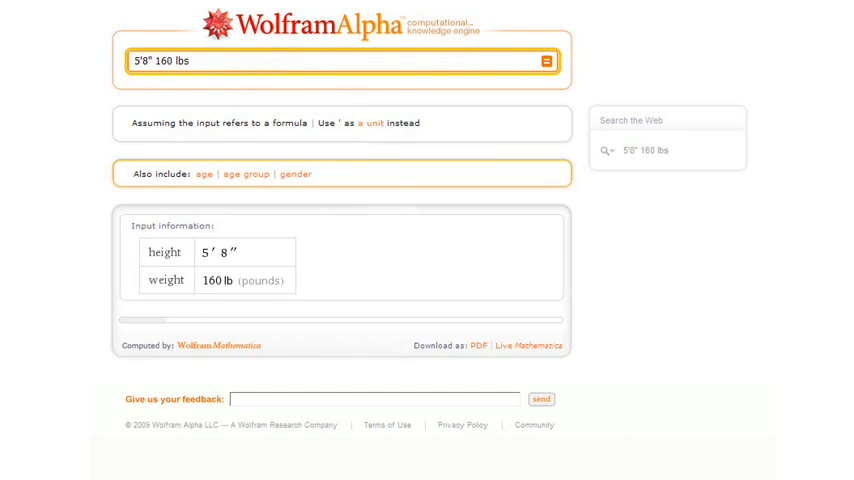
pyautogui.scroll(-3)
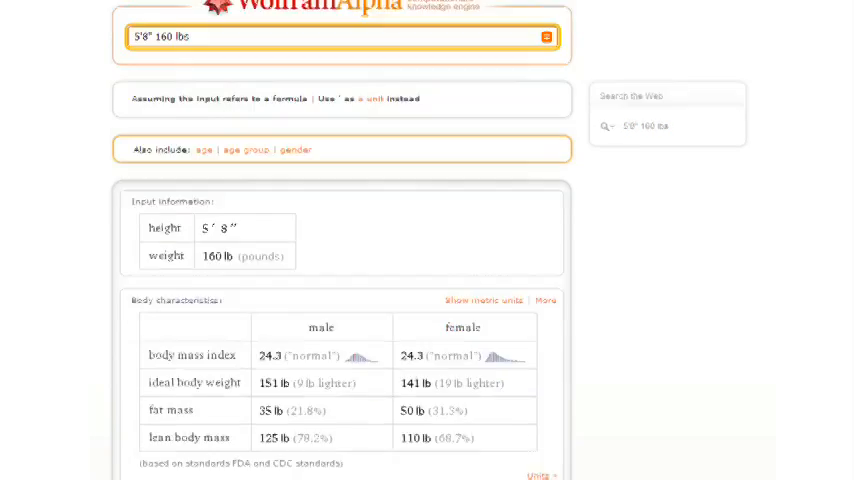
pyautogui.scroll(-3)
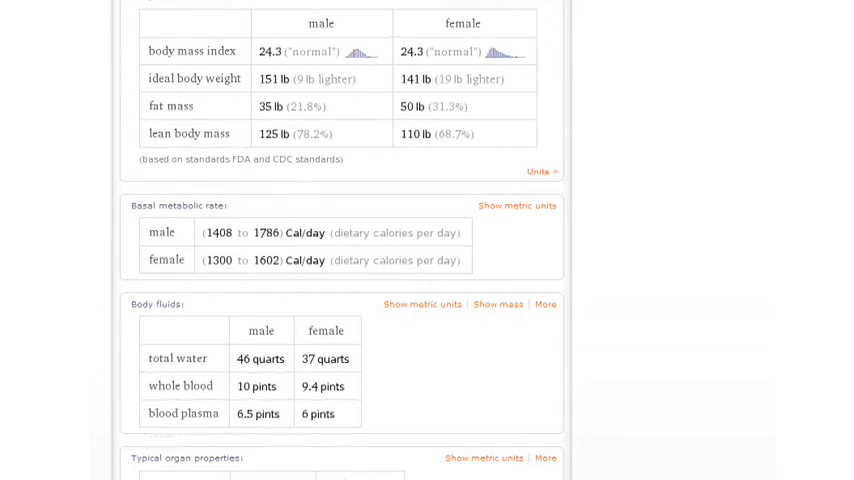
pyautogui.scroll(3)
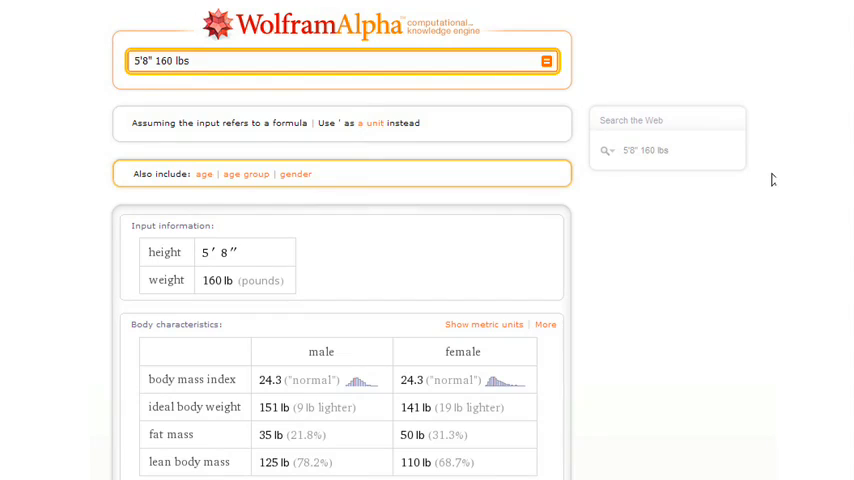
# Step: Get calories burned running 4 mph for 30 minutes as a 5'8" 160 lbs 40-year-old male
pyautogui.write('running 4 mph 30 minutes')
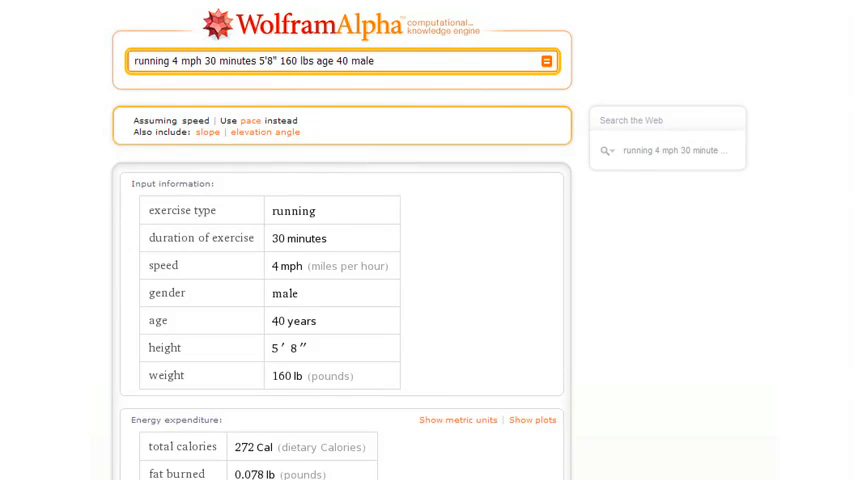
pyautogui.scroll(-3)
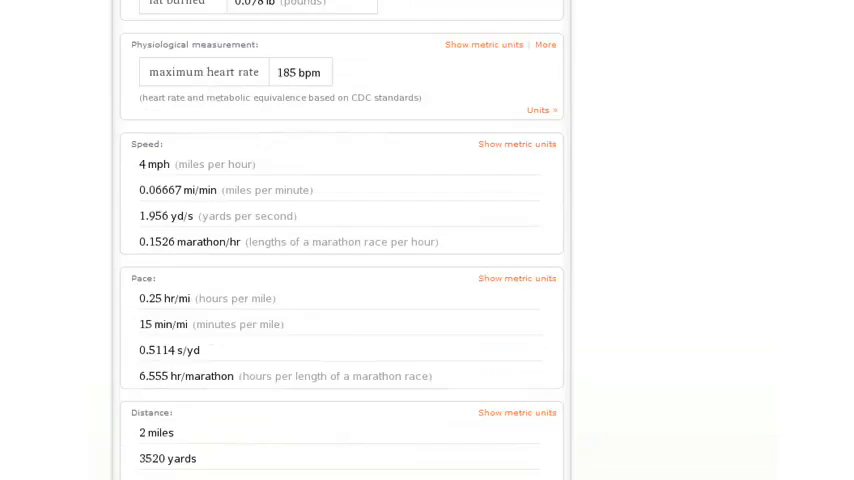
pyautogui.scroll(-3)
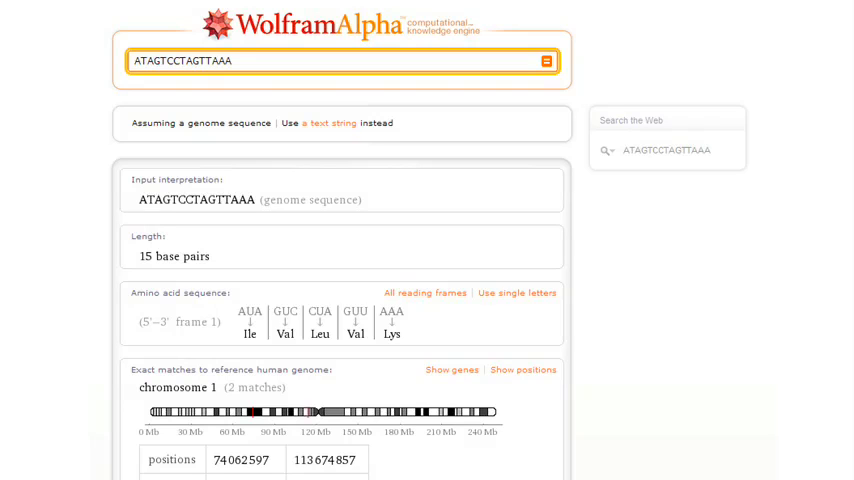
# Step: Copy FASTKD2 from the chromosome 2 match text and view the gene's location and reference sequence
pyautogui.scroll(-3)
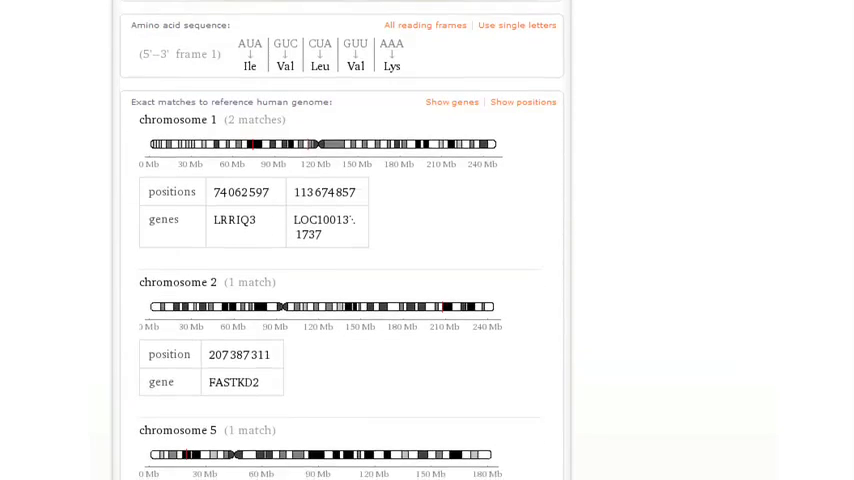
pyautogui.scroll(-3)
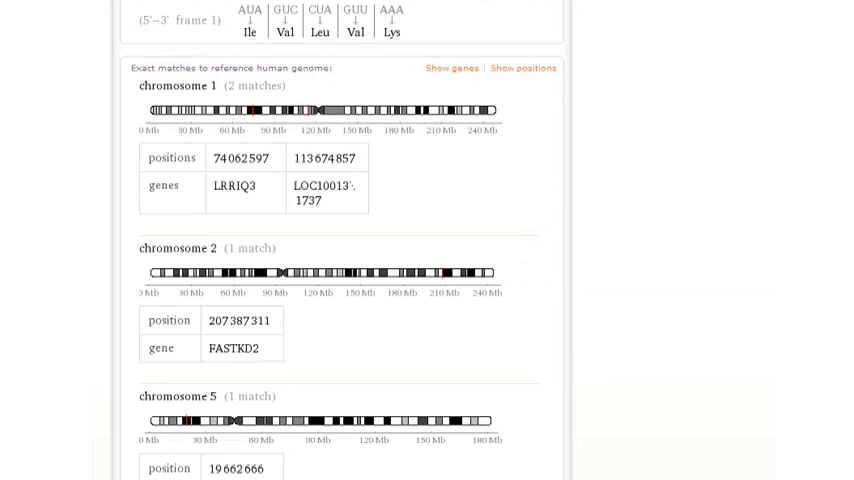
pyautogui.click(234, 348)
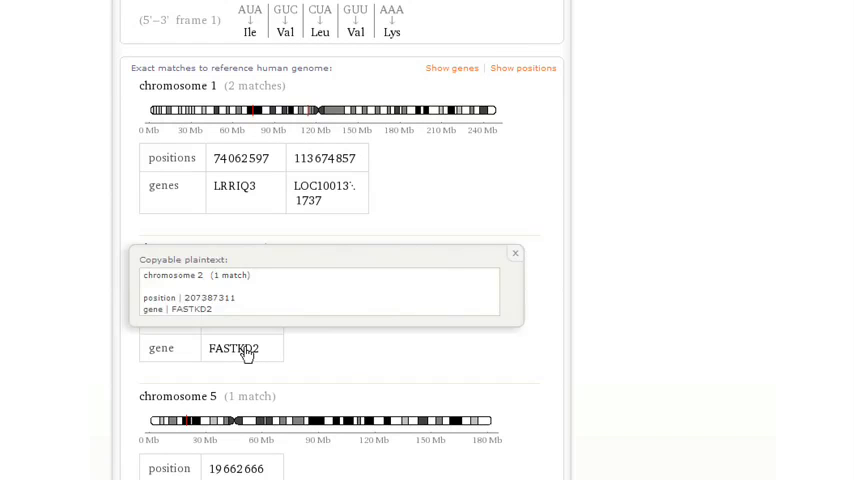
pyautogui.doubleClick(190, 308)
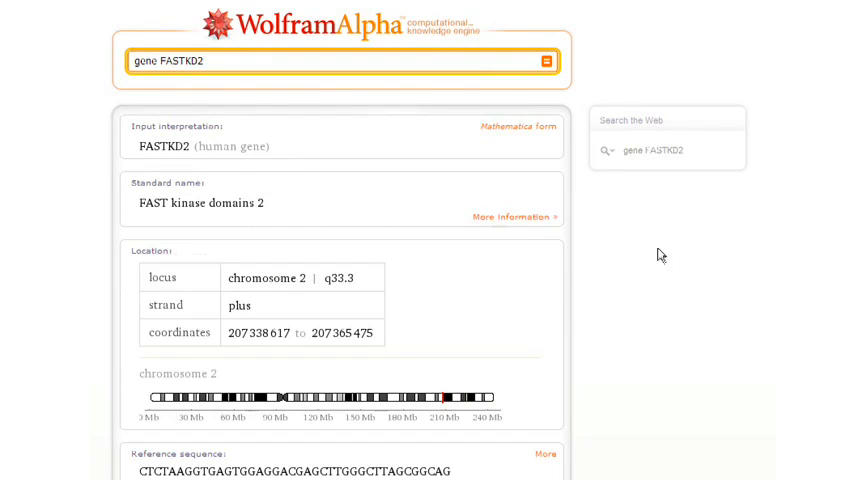
pyautogui.scroll(-3)
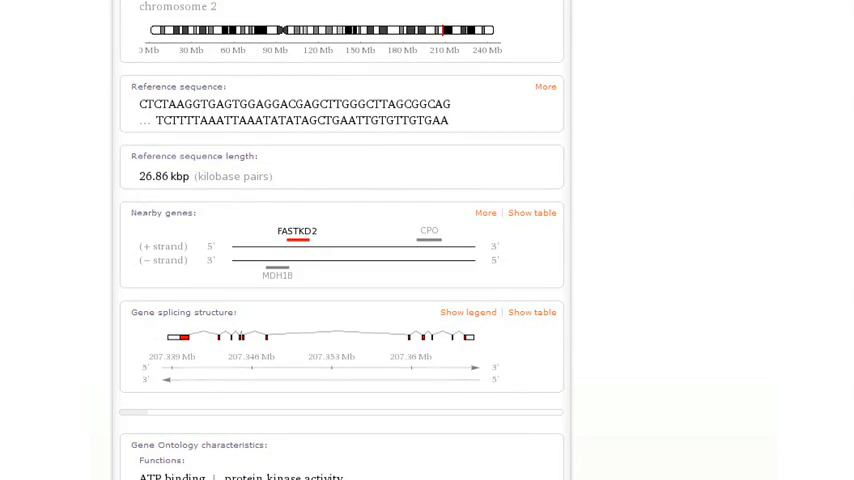
pyautogui.scroll(-3)
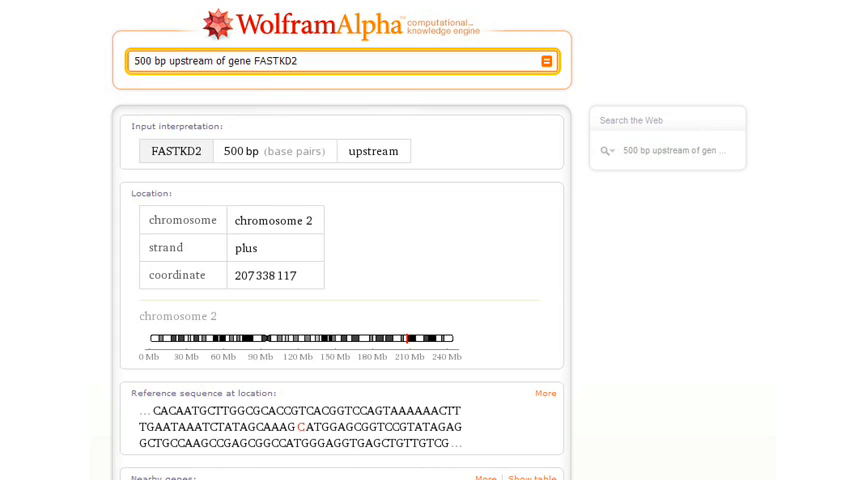
# Step: Compare MSFT and Apple stock fundamentals and performance, then start a 5% mortgage query
pyautogui.write('MSFT')
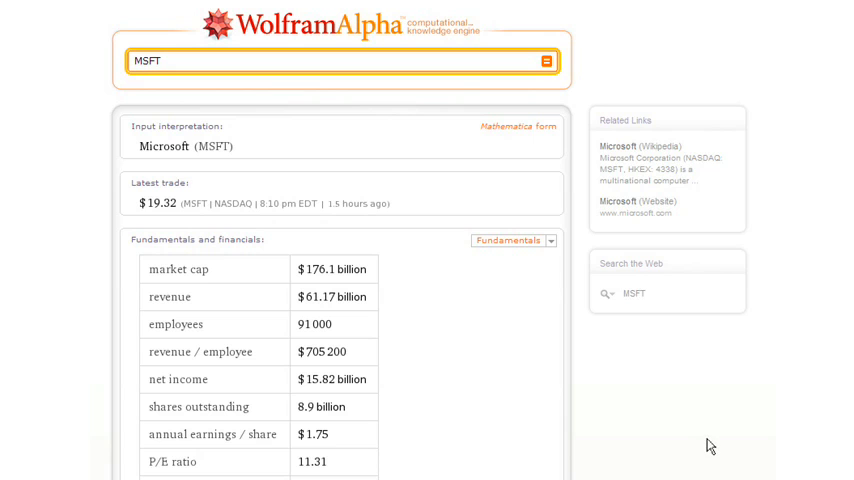
pyautogui.scroll(-3)
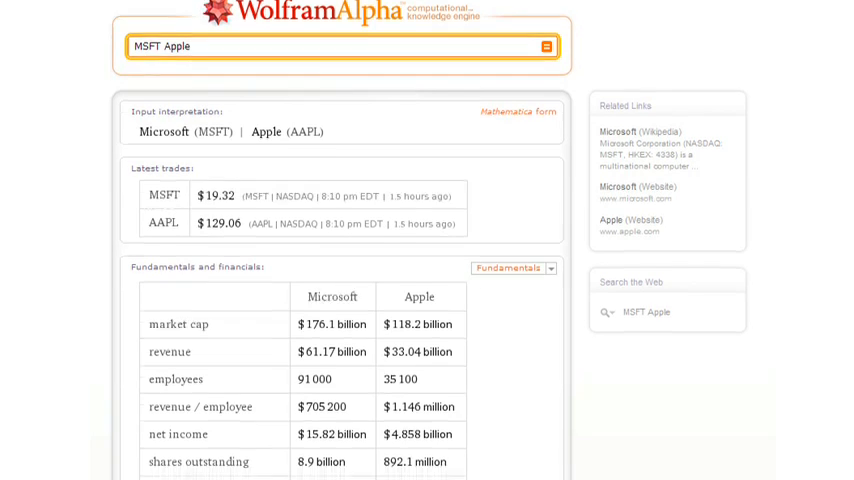
pyautogui.scroll(-3)
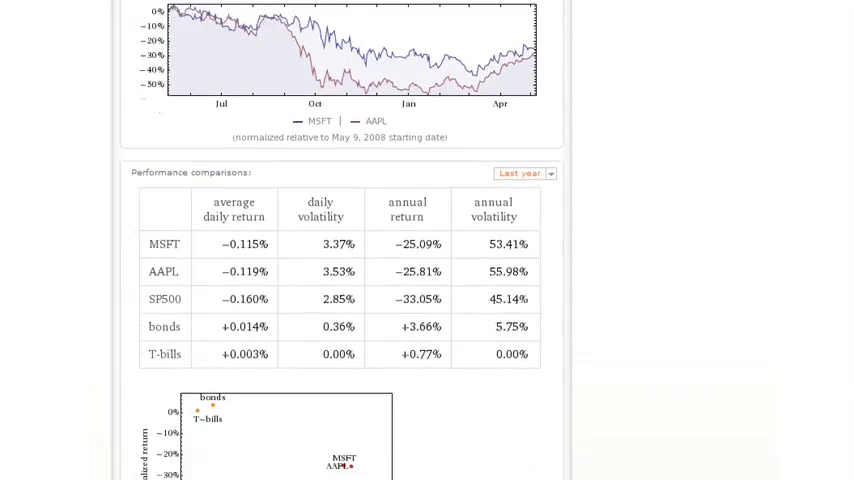
pyautogui.scroll(-3)
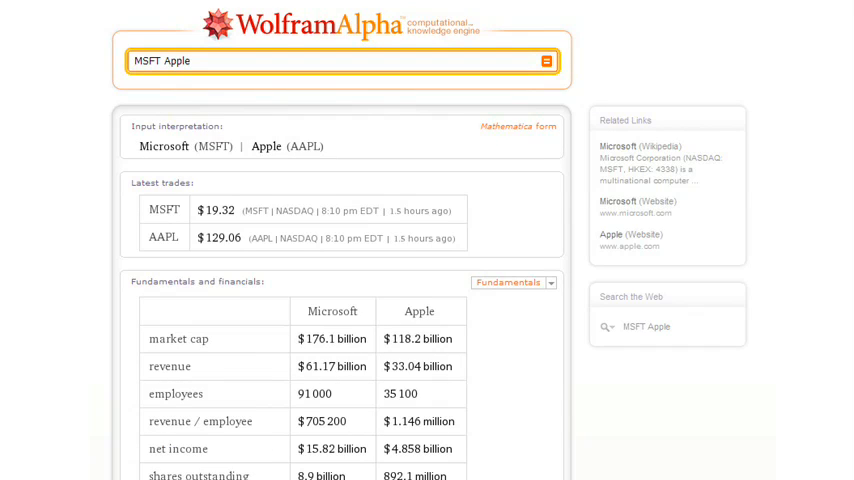
pyautogui.write('mortgage 5% 30 years')
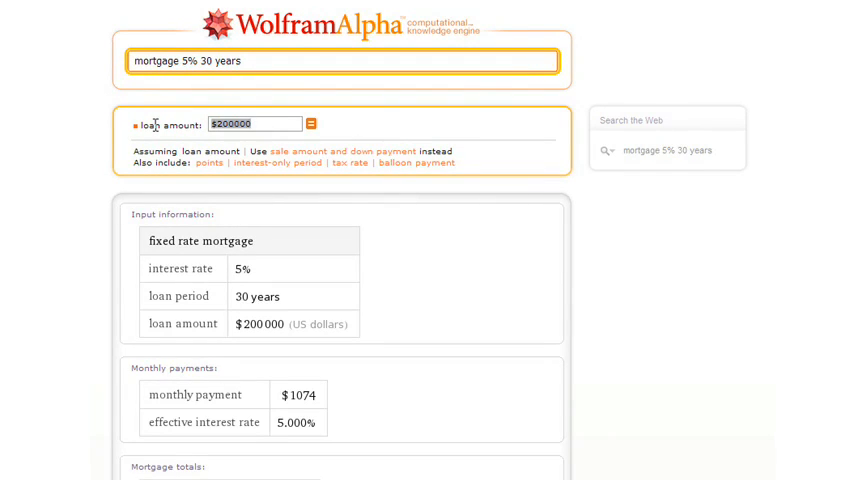
# Step: Recalculate the 5%, 30-year mortgage on a €10,000 loan (€54 monthly), then query a 5% bond
pyautogui.write('10000 euros')
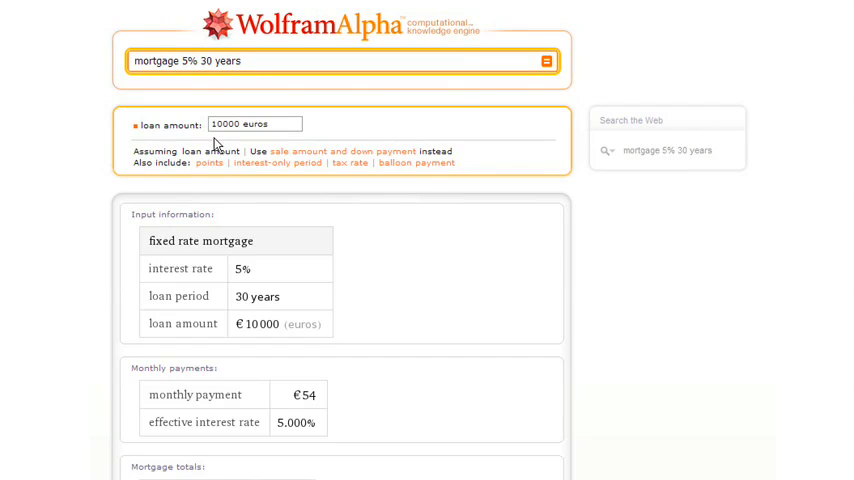
pyautogui.scroll(-3)
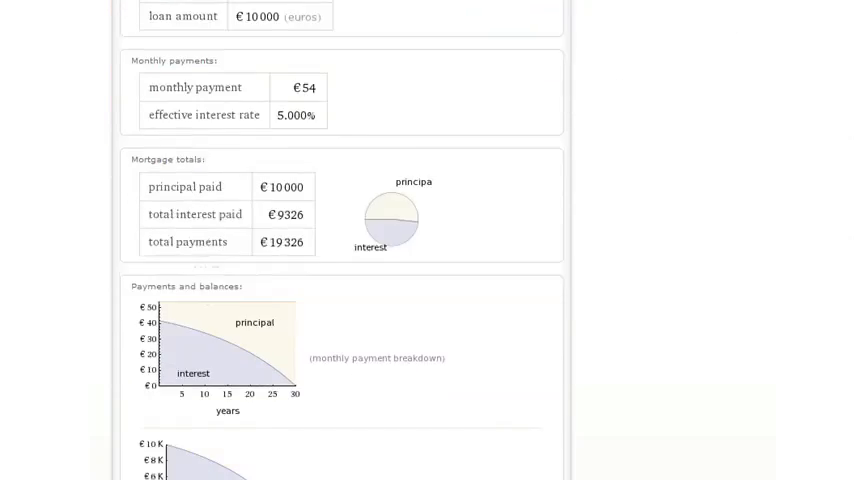
pyautogui.scroll(-3)
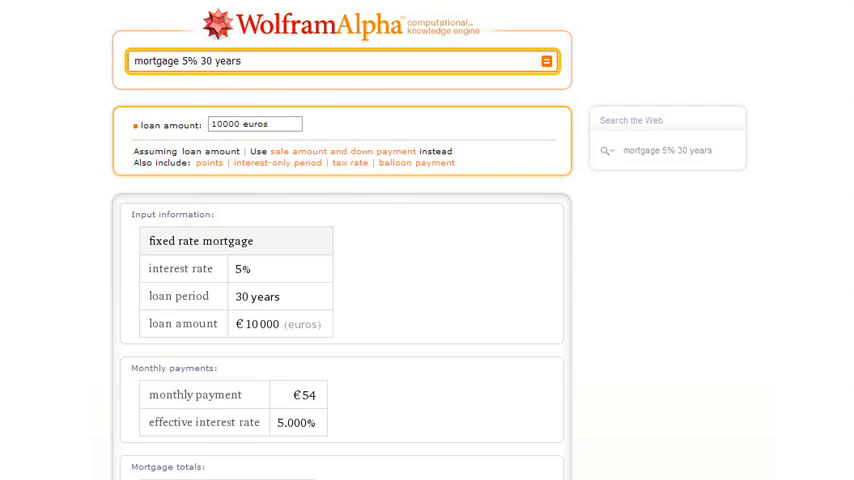
pyautogui.write('5% bond')
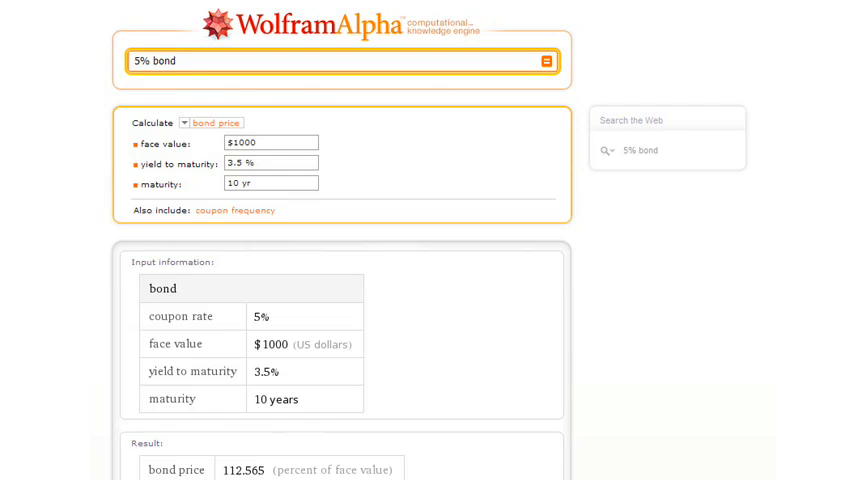
# Step: Review the 5% bond pricing, then query 'NACA 4351 15 deg' and reach its potential-flow plot
pyautogui.scroll(-3)
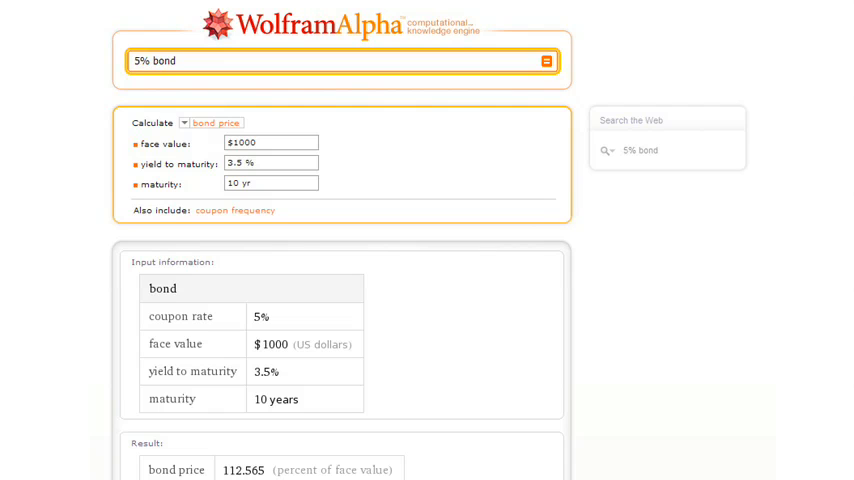
pyautogui.write('NACA 4351 15 deg')
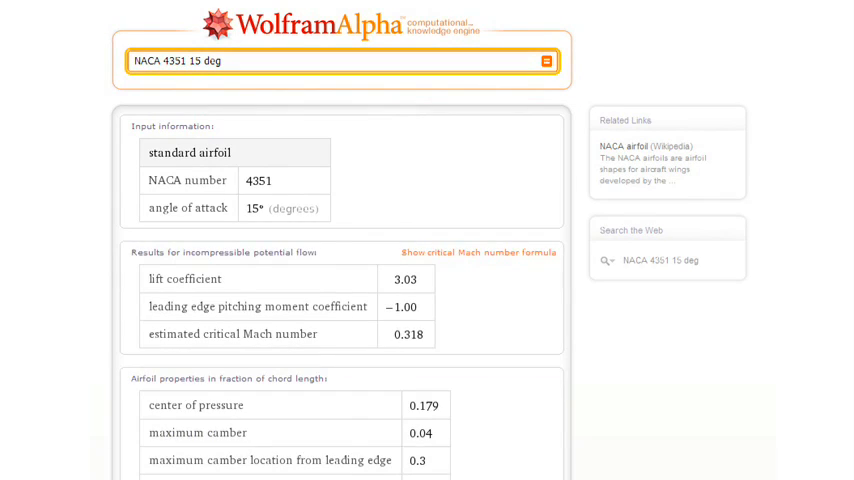
pyautogui.scroll(-3)
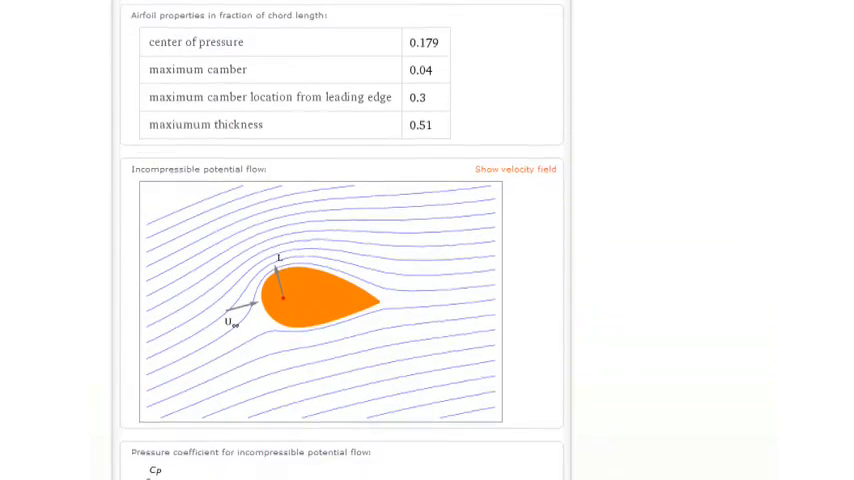
pyautogui.scroll(-3)
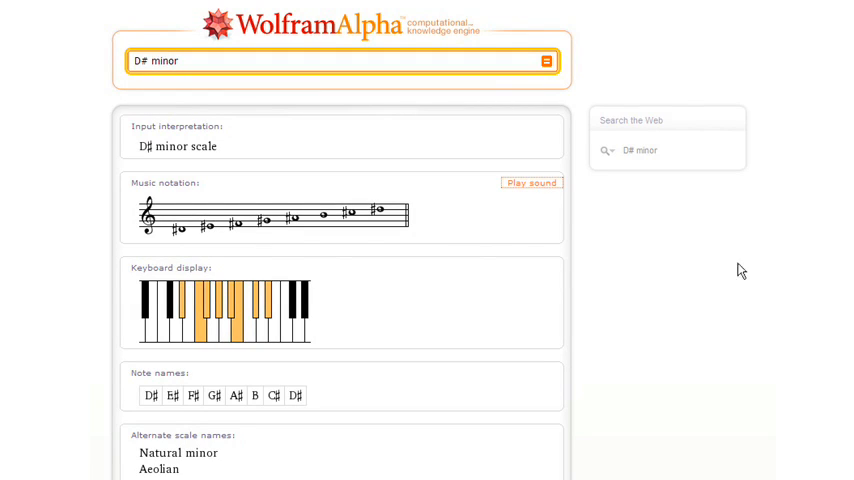
pyautogui.moveTo(532, 186)
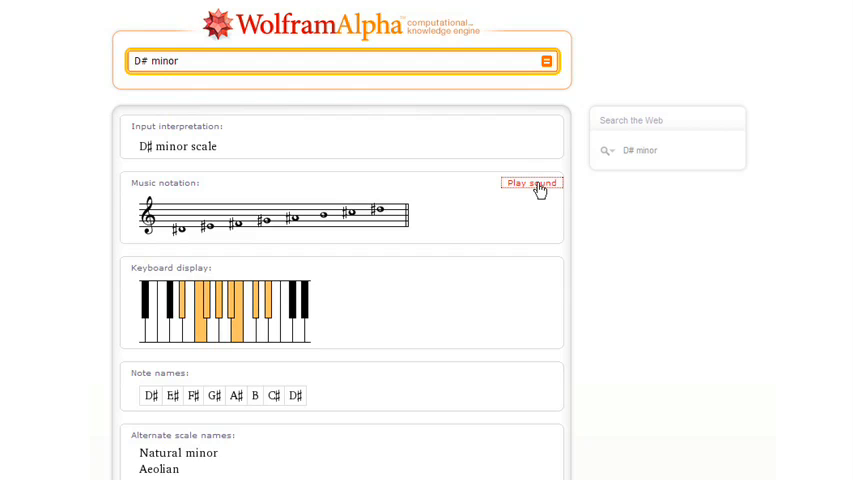
pyautogui.write('www.apple.com')
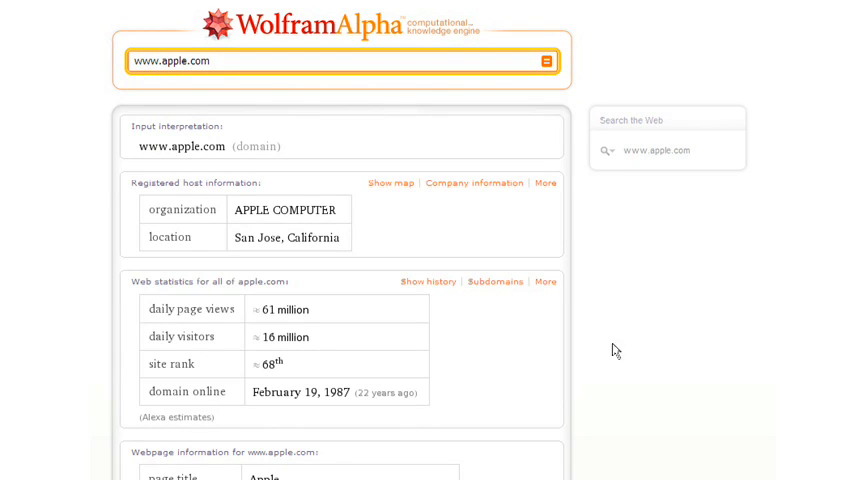
pyautogui.moveTo(428, 284)
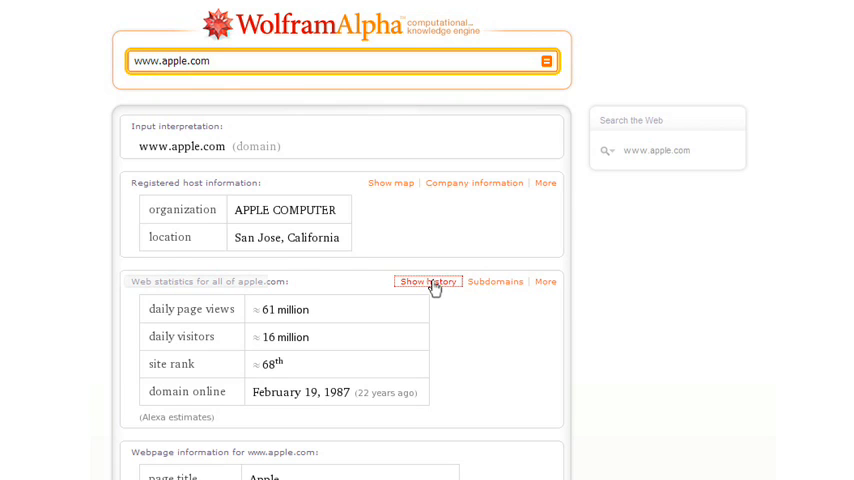
pyautogui.click(428, 280)
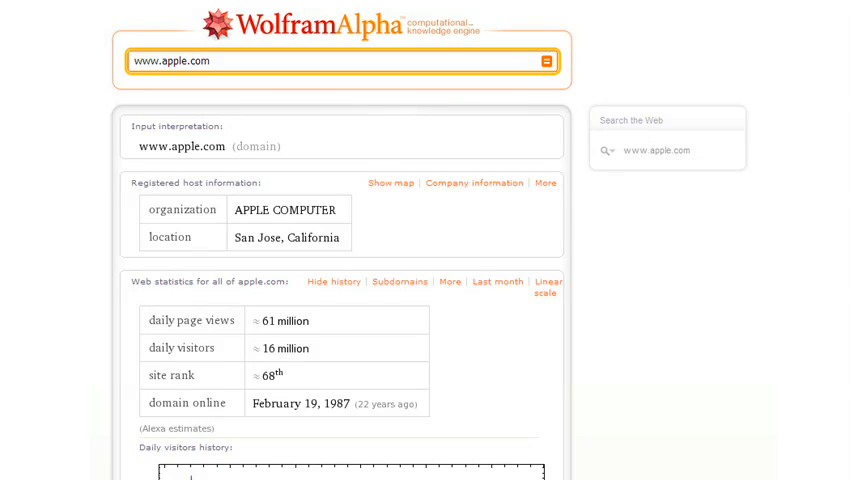
pyautogui.write('high school t')
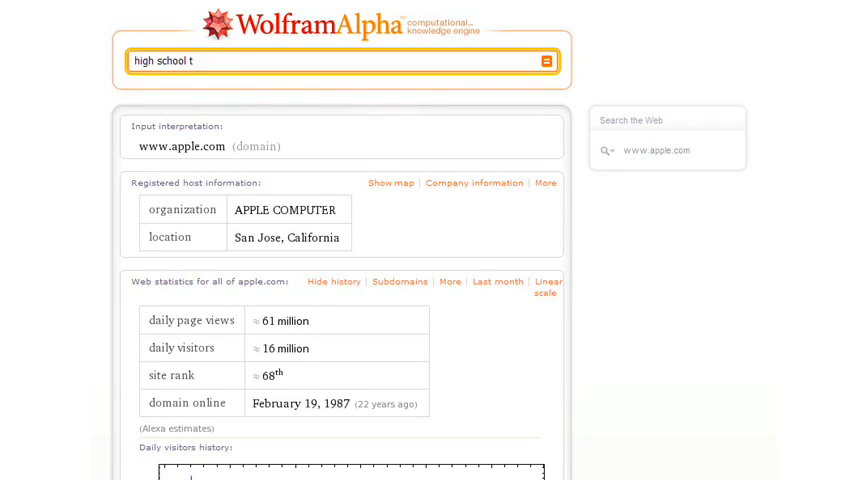